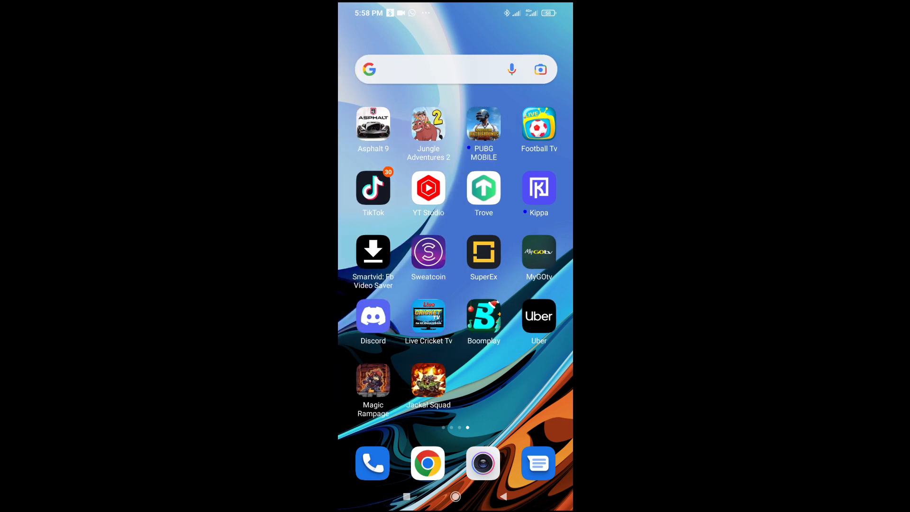
Browse the phone's internal storage folders in File Manager and enter the Movies folder
scroll(left, 3)
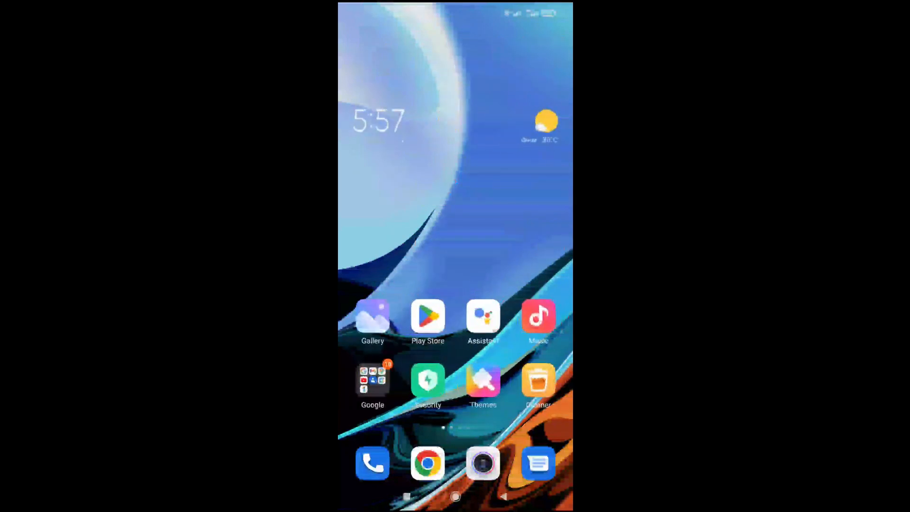
scroll(left, 3)
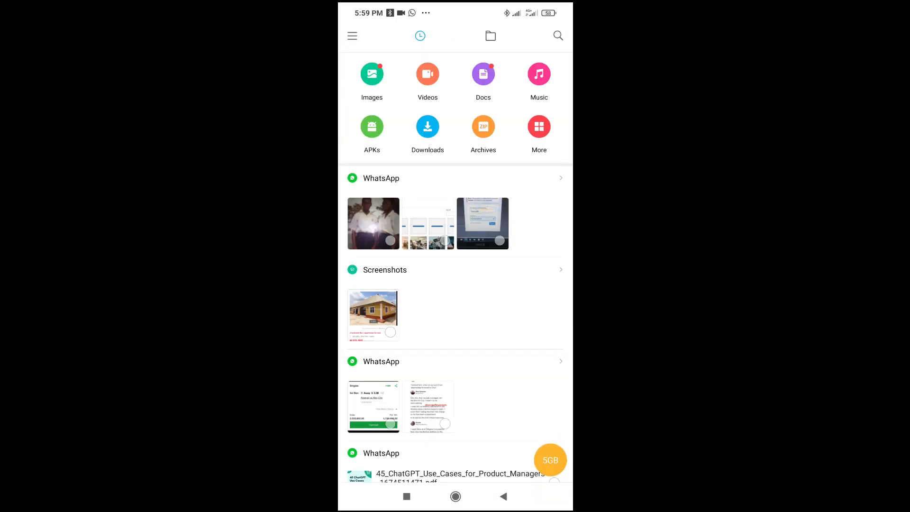
click(490, 36)
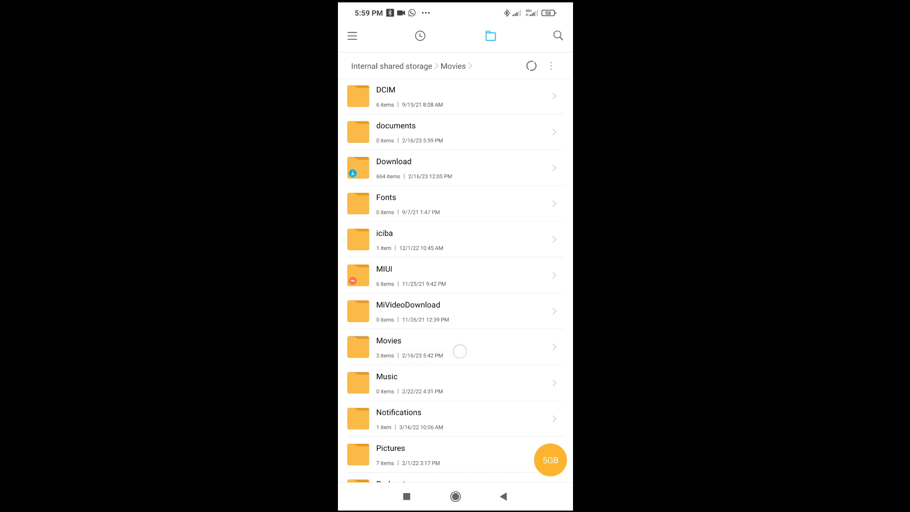
click(389, 340)
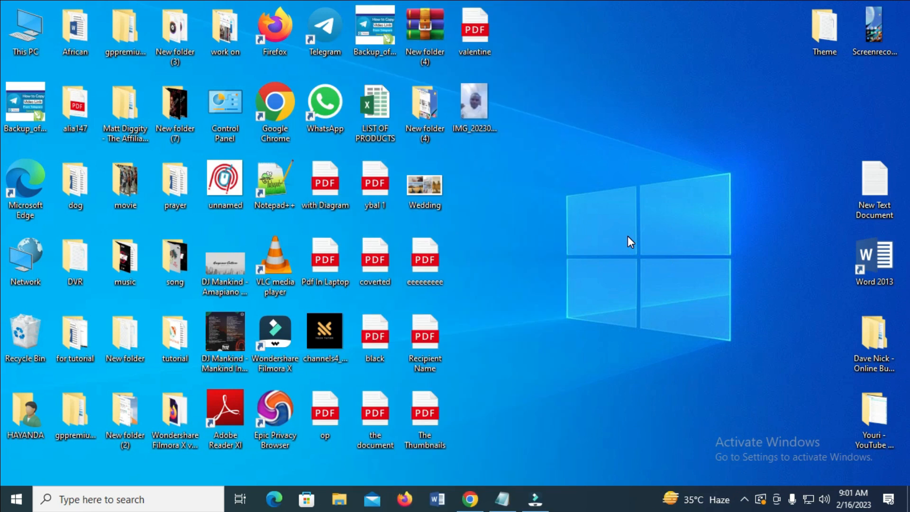
mouse_move(326, 490)
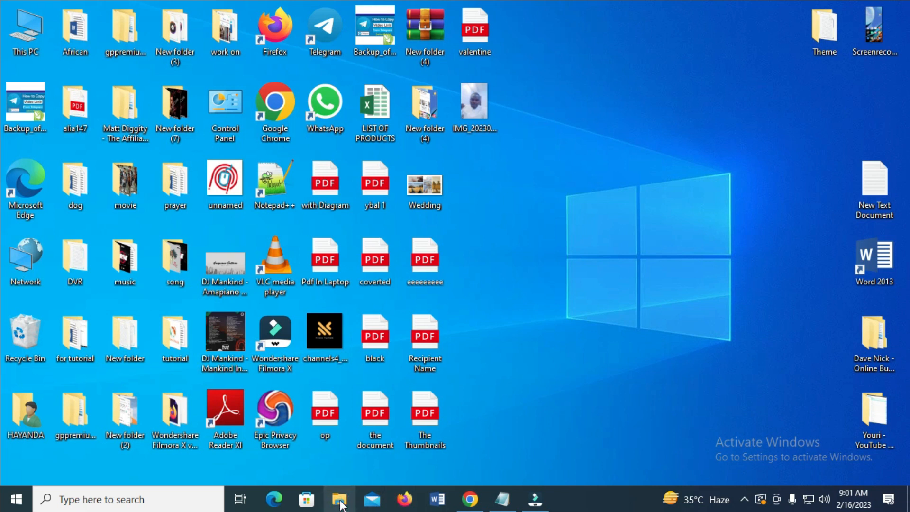
Show This PC in File Explorer with its drives and the connected Redmi 9T phone
click(339, 500)
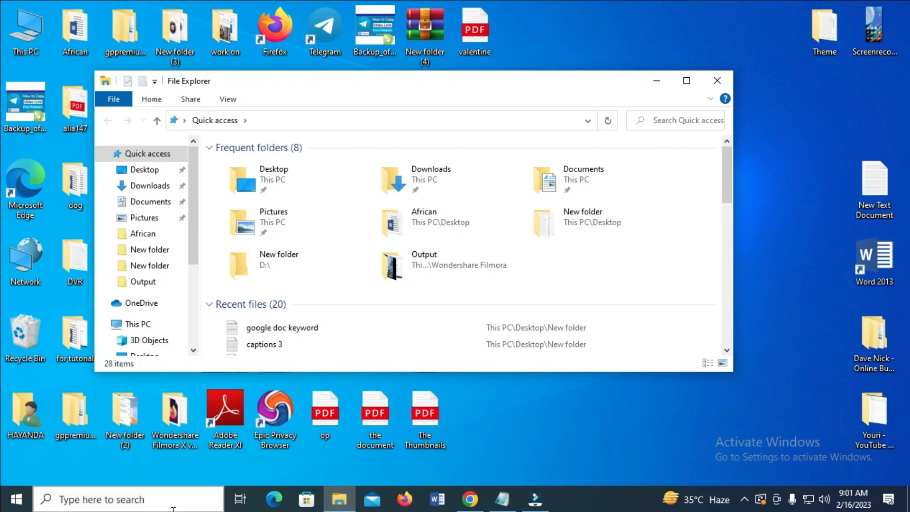
click(138, 324)
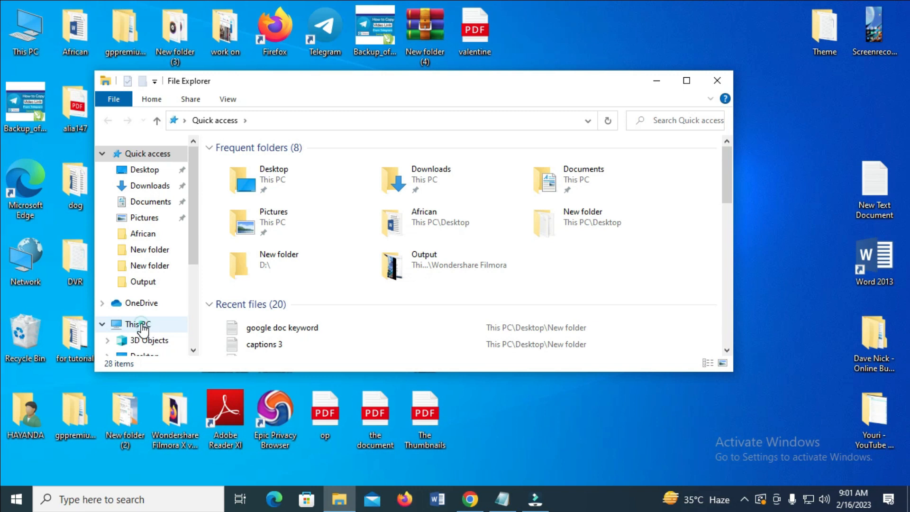
click(138, 324)
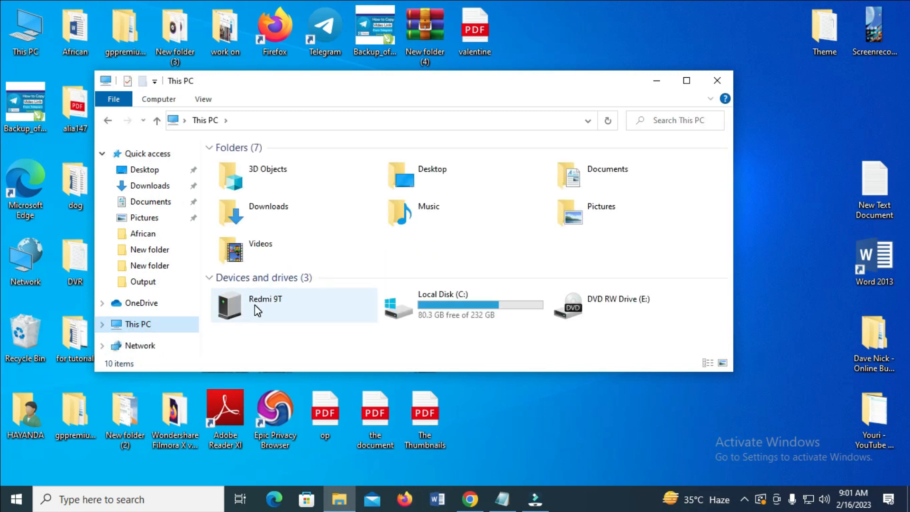
mouse_move(273, 312)
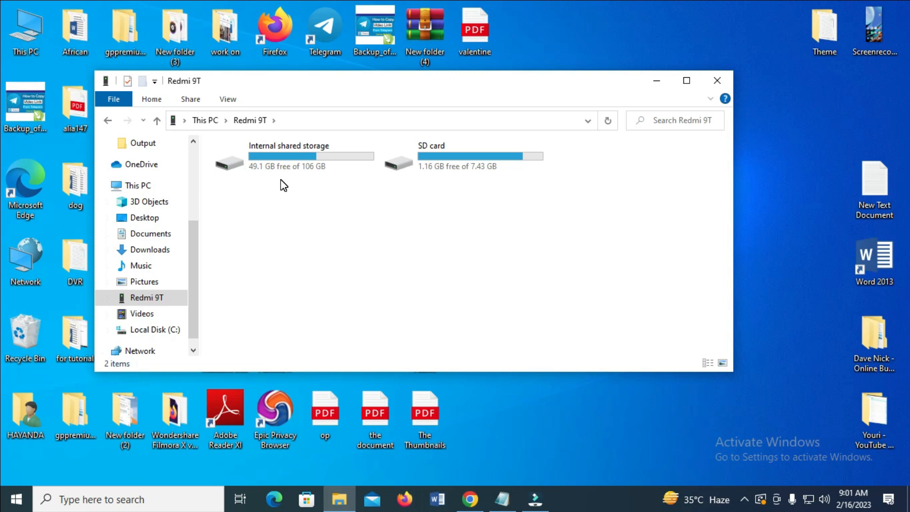
mouse_move(325, 186)
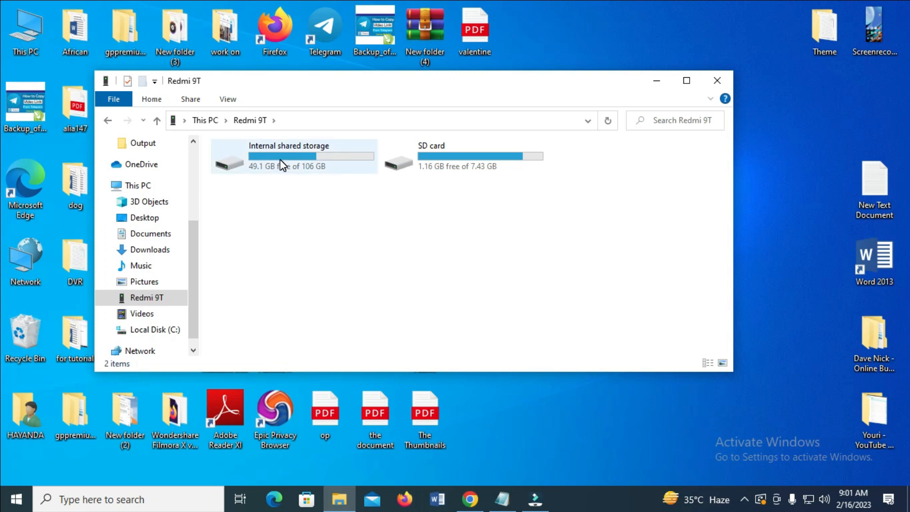
Enter the phone's Internal shared storage and its Movies folder with the 444 MB video
double_click(290, 155)
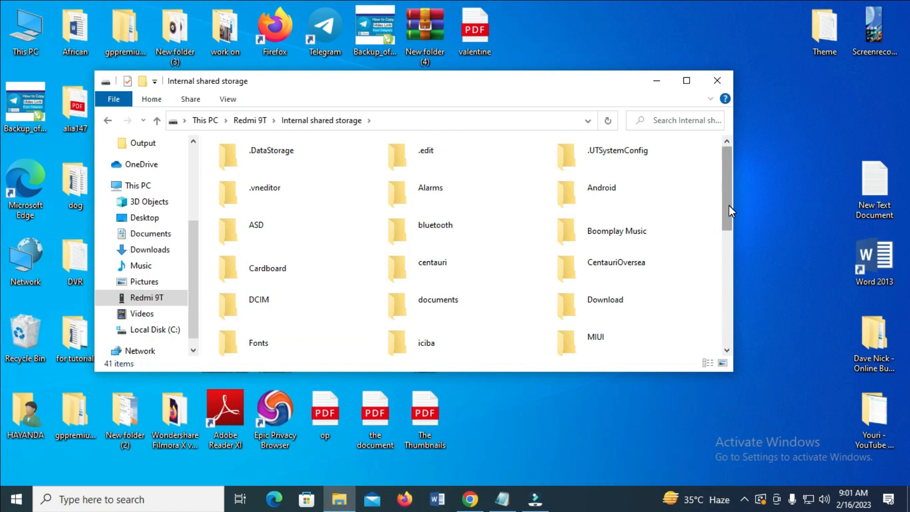
scroll(down, 3)
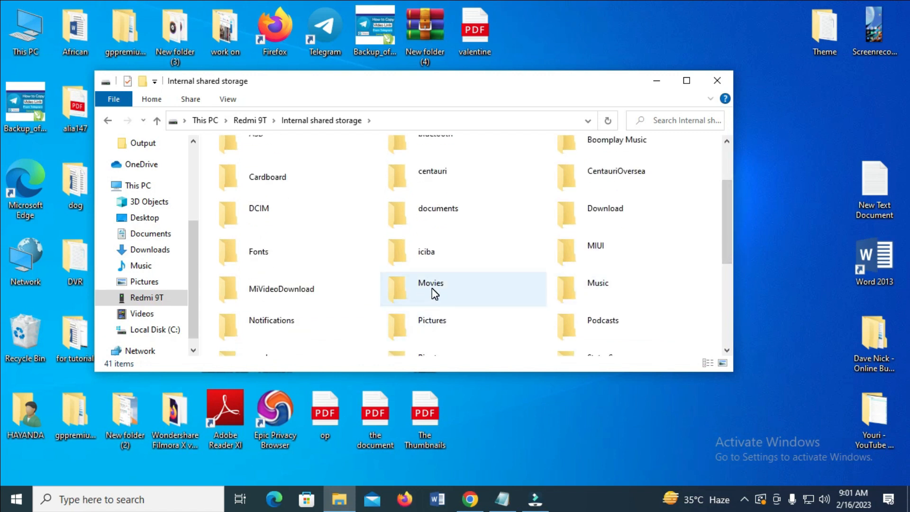
double_click(430, 288)
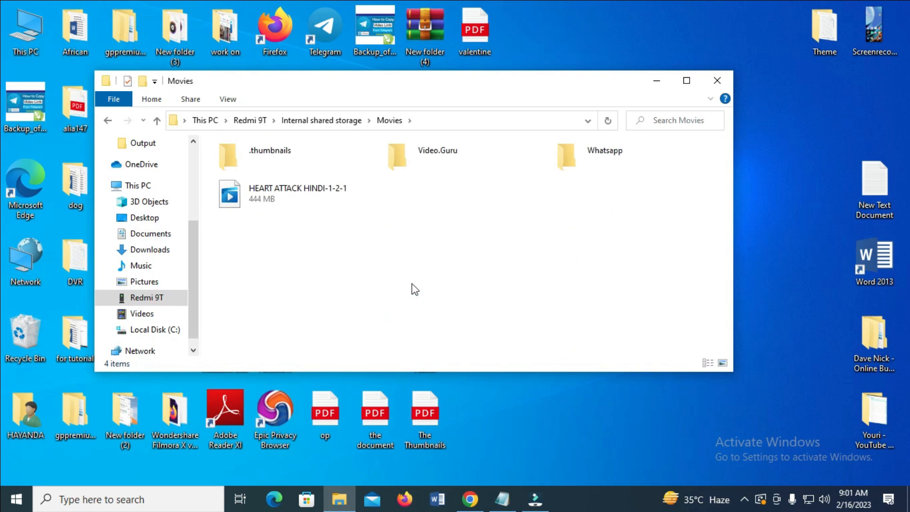
mouse_move(258, 203)
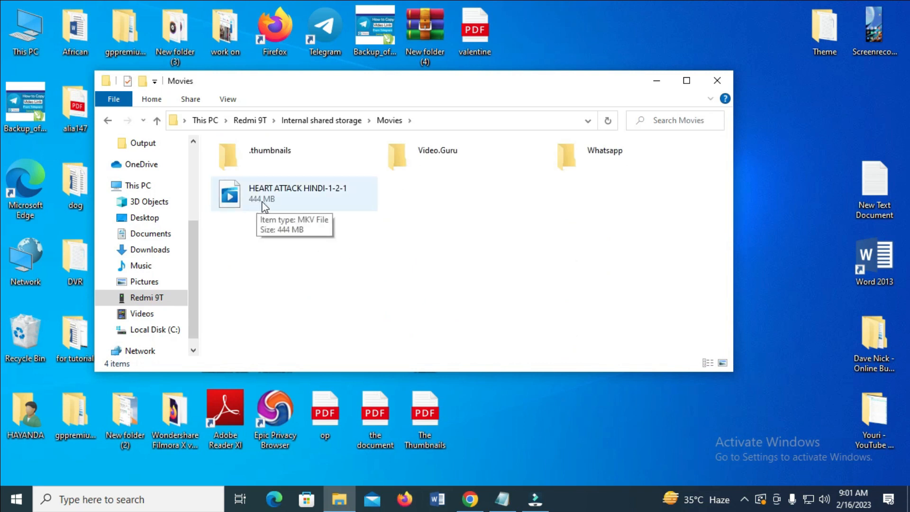
mouse_move(314, 206)
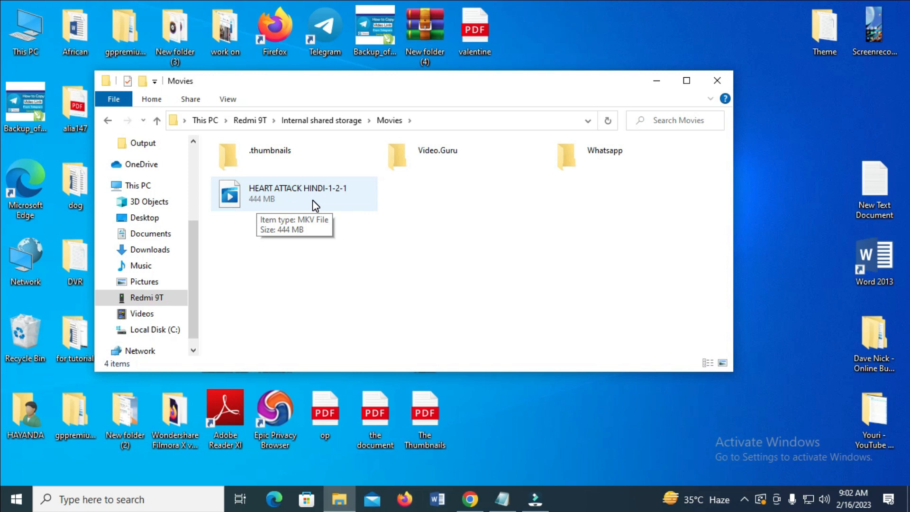
Copy the HEART ATTACK HINDI-1-2-1 video from the phone's Movies folder via the context menu
click(296, 194)
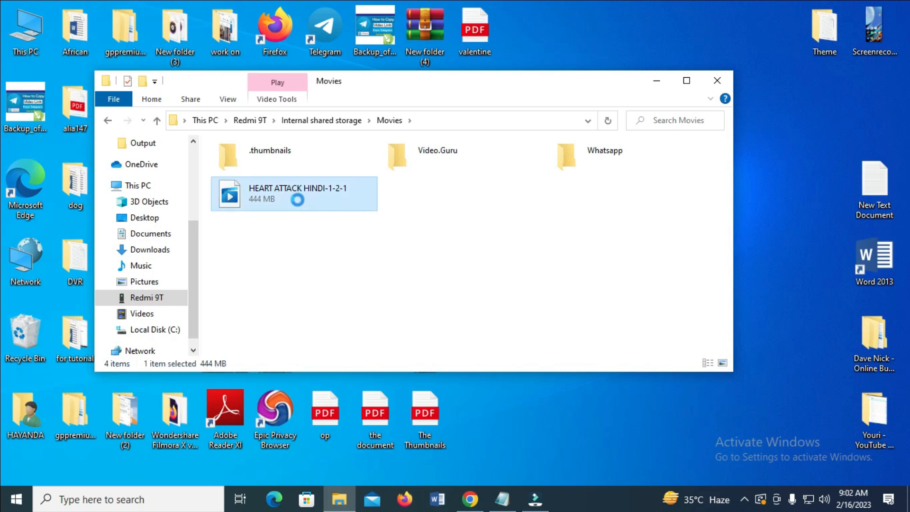
right_click(299, 202)
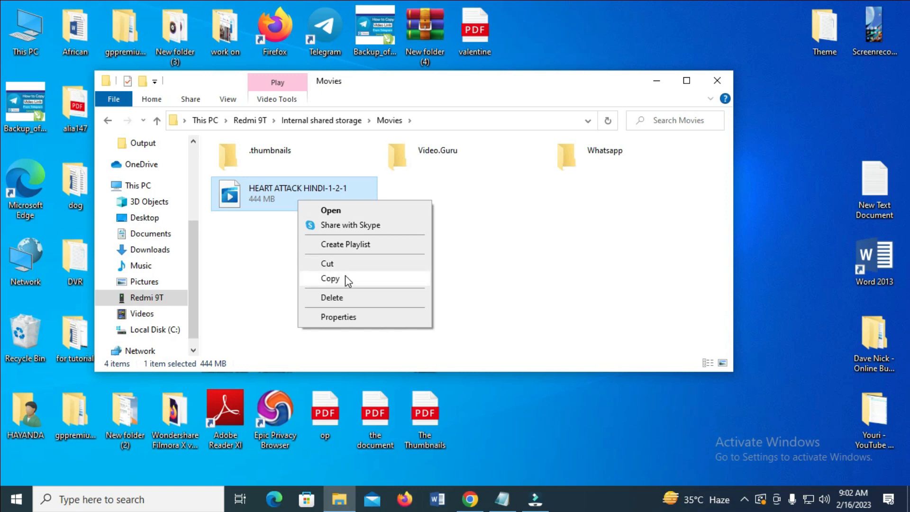
mouse_move(346, 268)
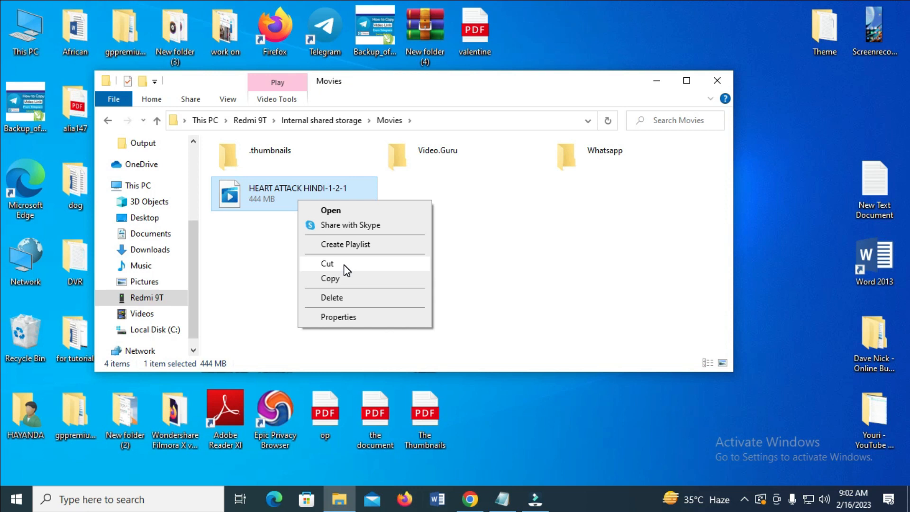
mouse_move(346, 275)
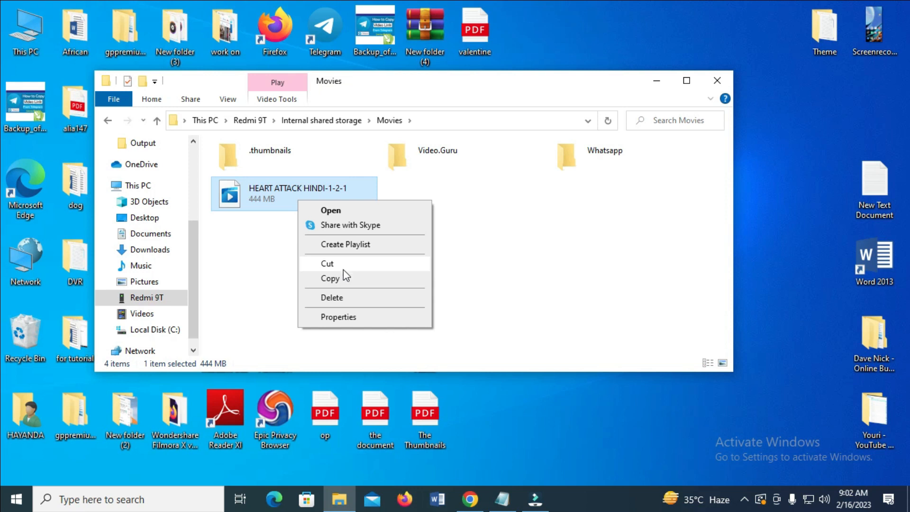
click(330, 278)
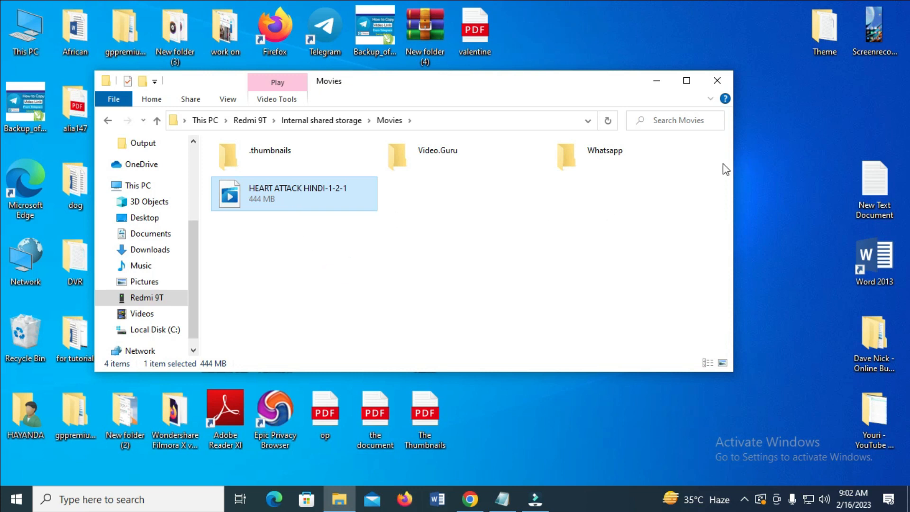
mouse_move(349, 237)
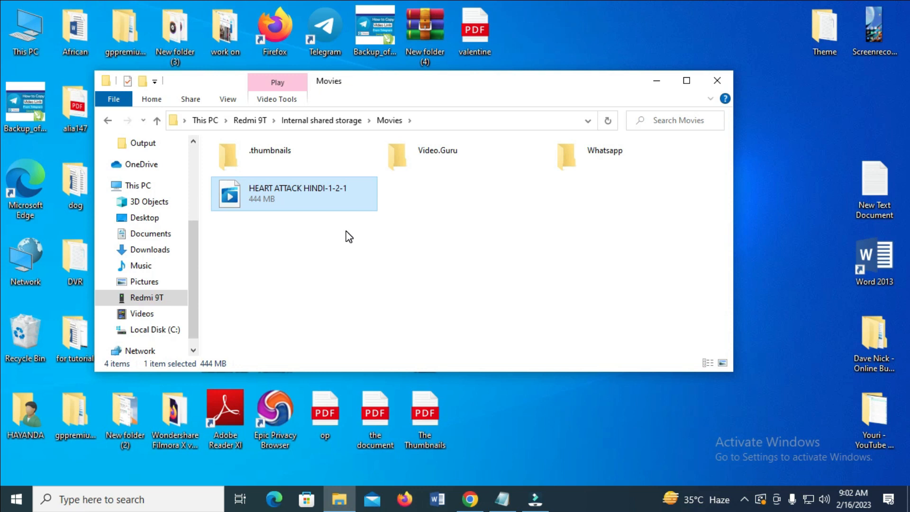
mouse_move(330, 208)
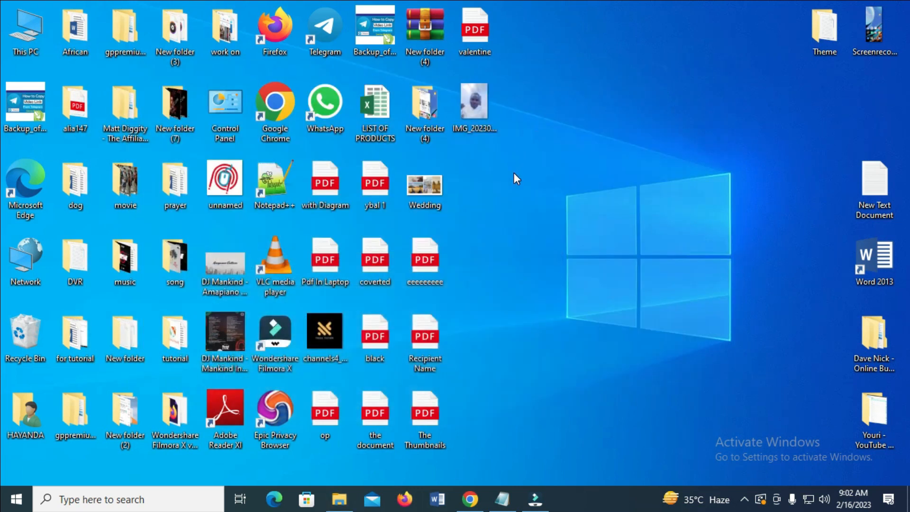
mouse_move(485, 200)
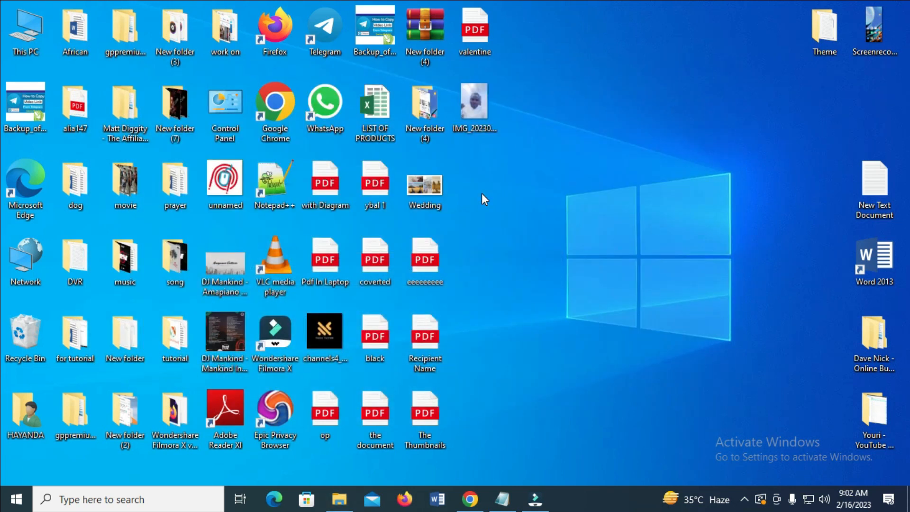
mouse_move(517, 193)
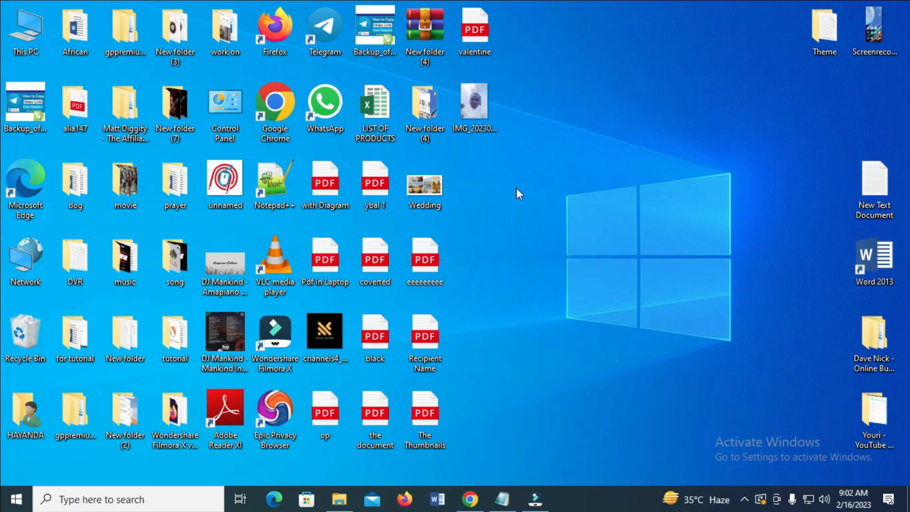
mouse_move(477, 185)
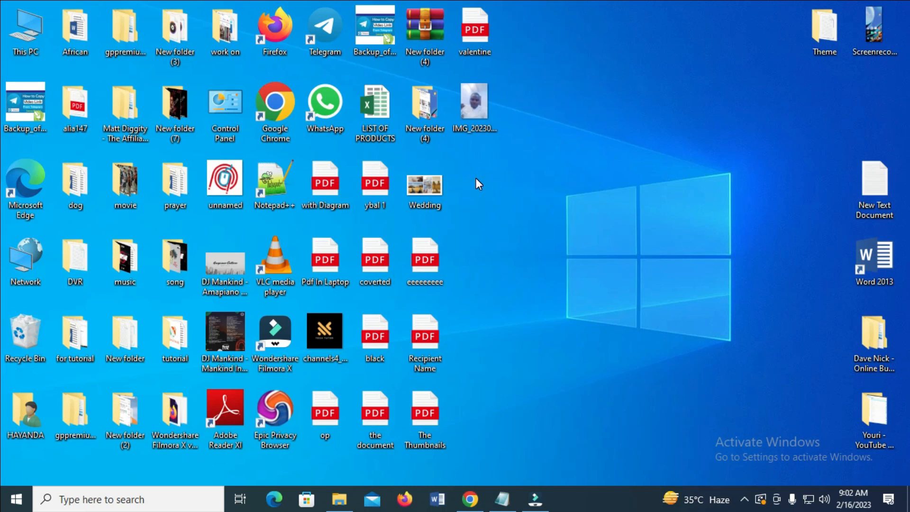
Paste the HEART ATTACK HINDI-1-2-1 video onto an empty spot of the desktop
right_click(477, 184)
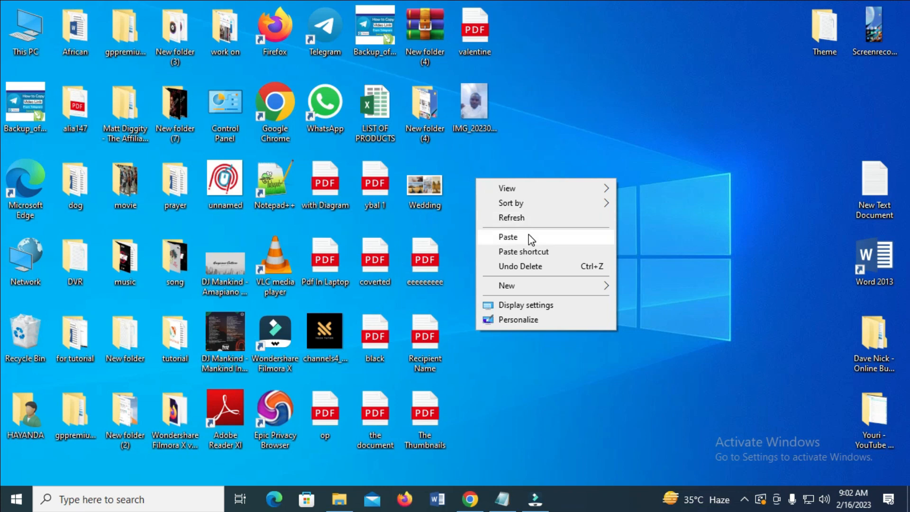
click(508, 237)
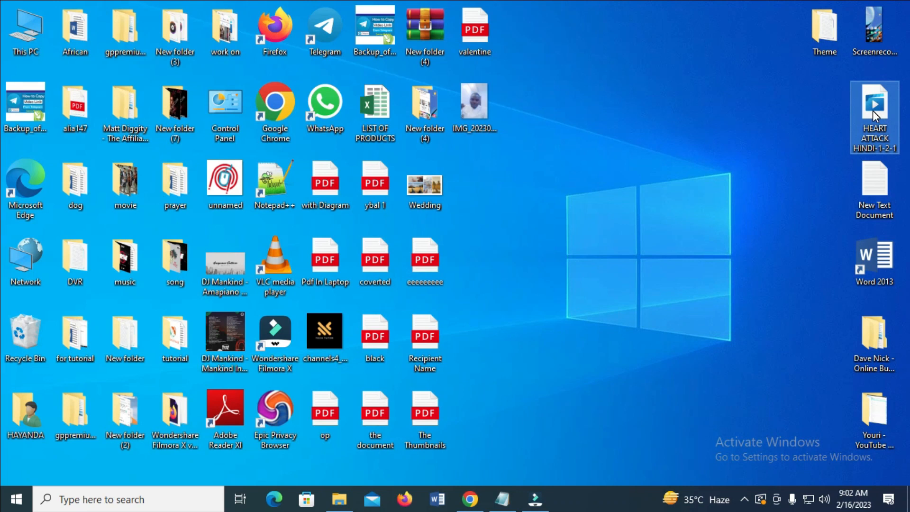
mouse_move(874, 107)
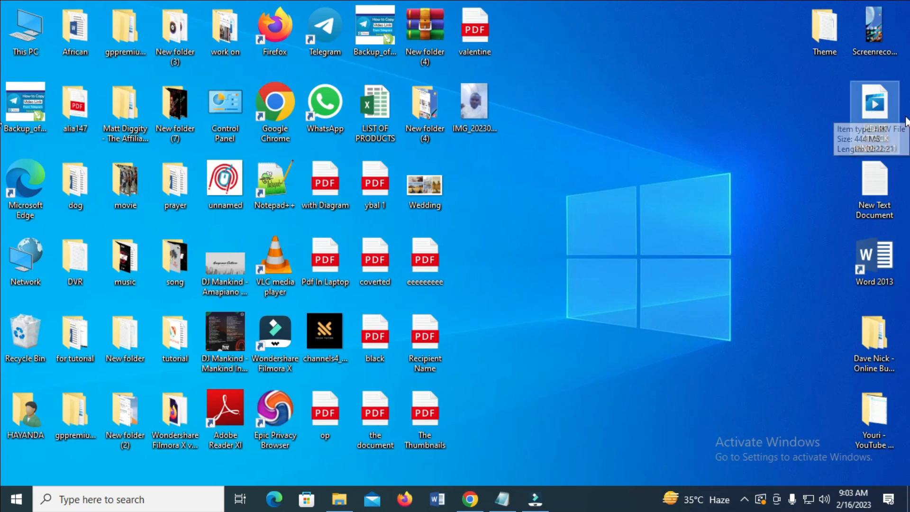
Drag the 444 MB HEART ATTACK HINDI-1-2-1 MKV icon next to the Wedding icon
drag(873, 102, 483, 183)
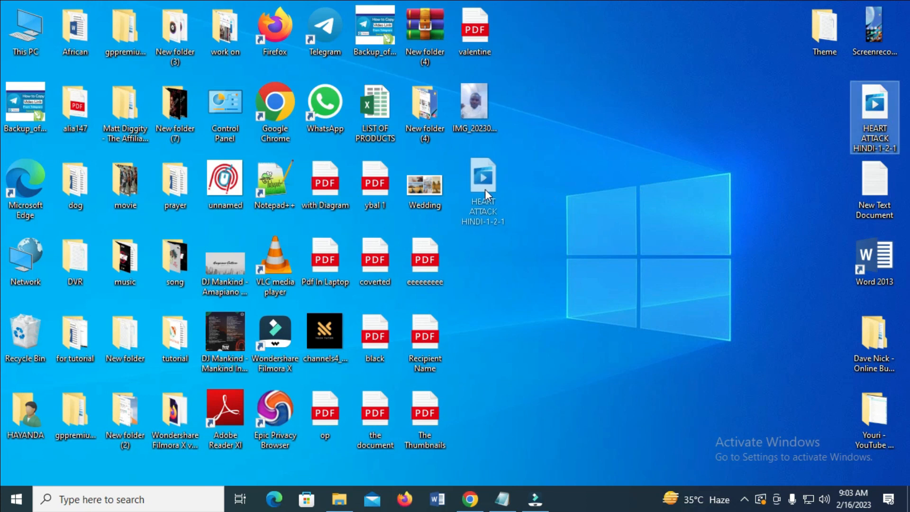
mouse_move(483, 180)
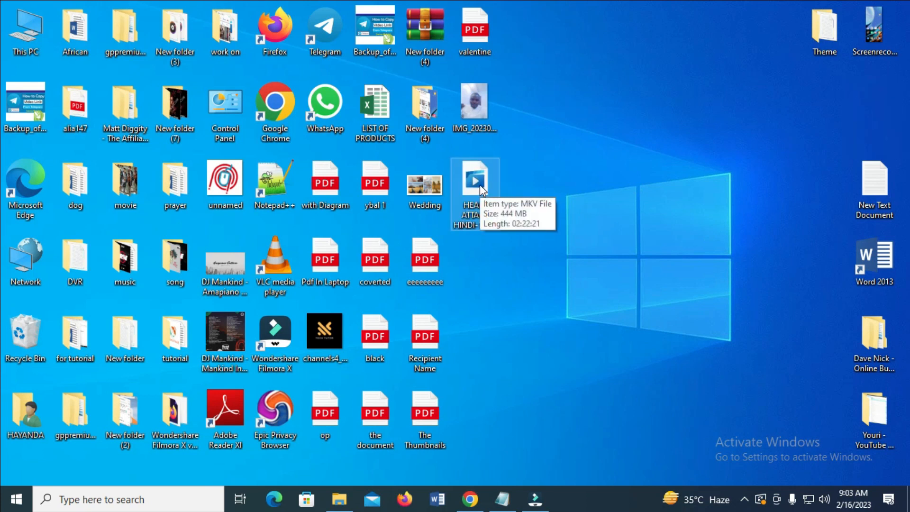